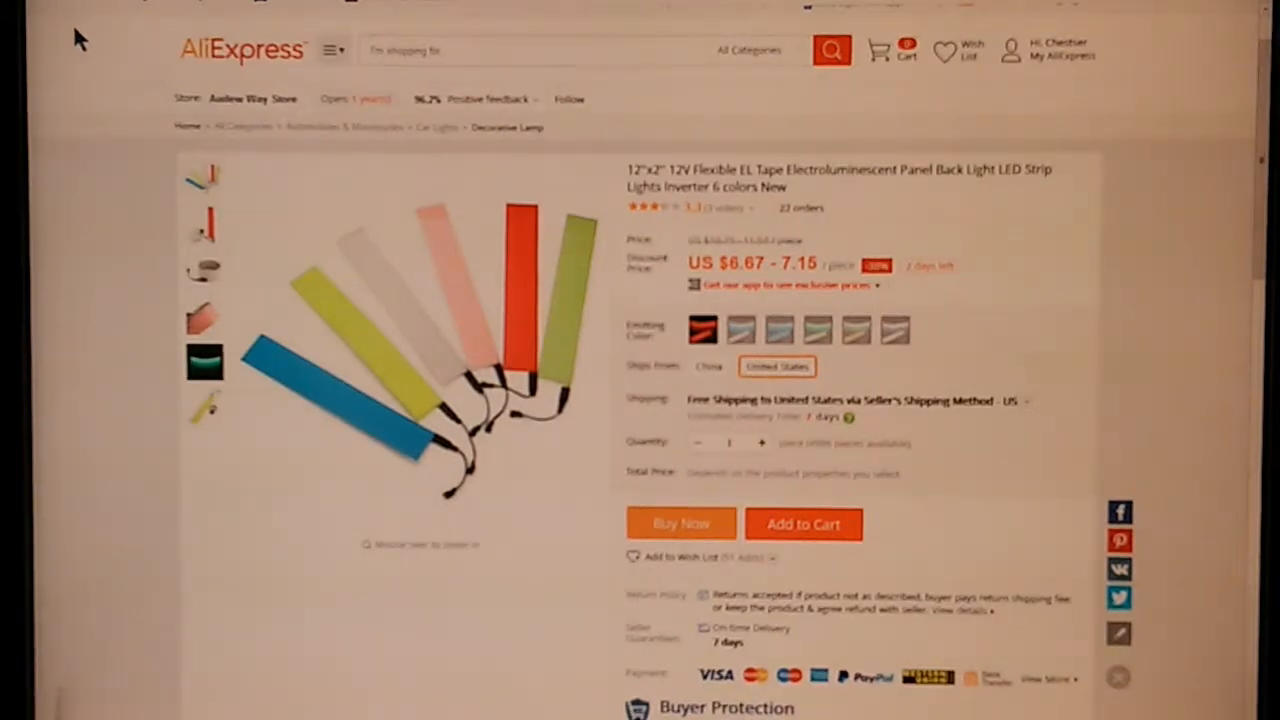
pyautogui.moveTo(322, 42)
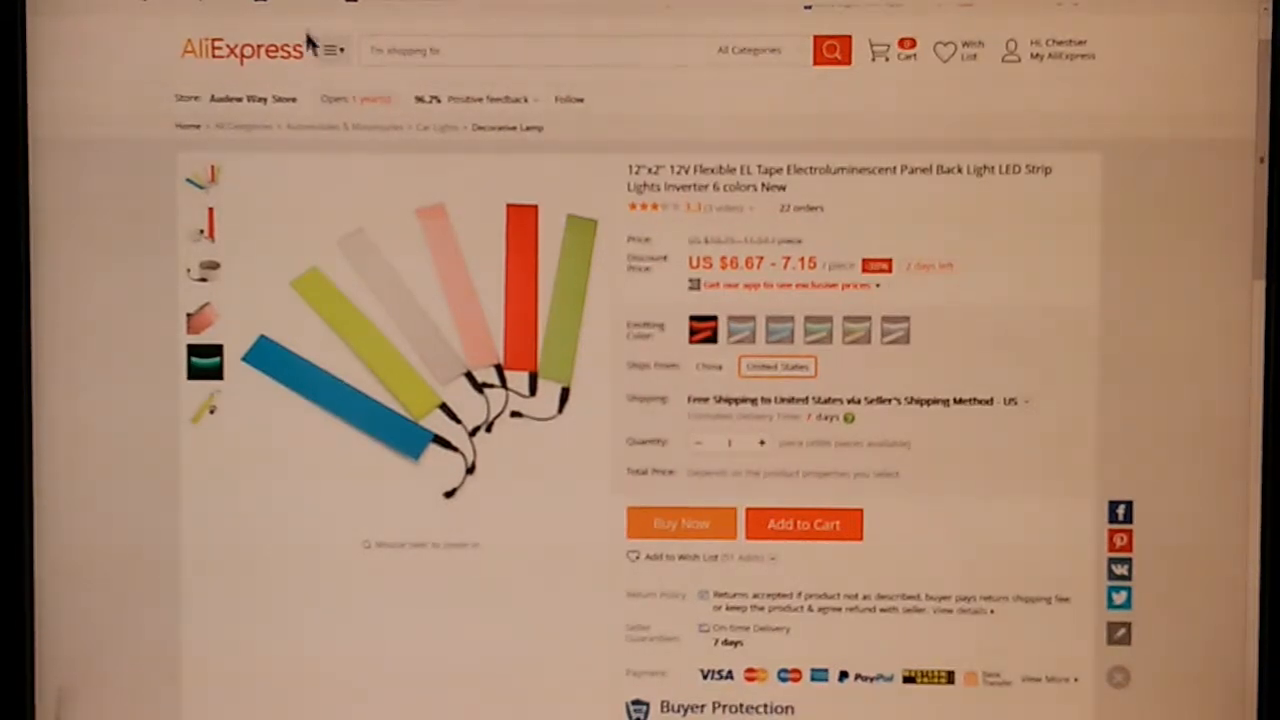
pyautogui.moveTo(230, 80)
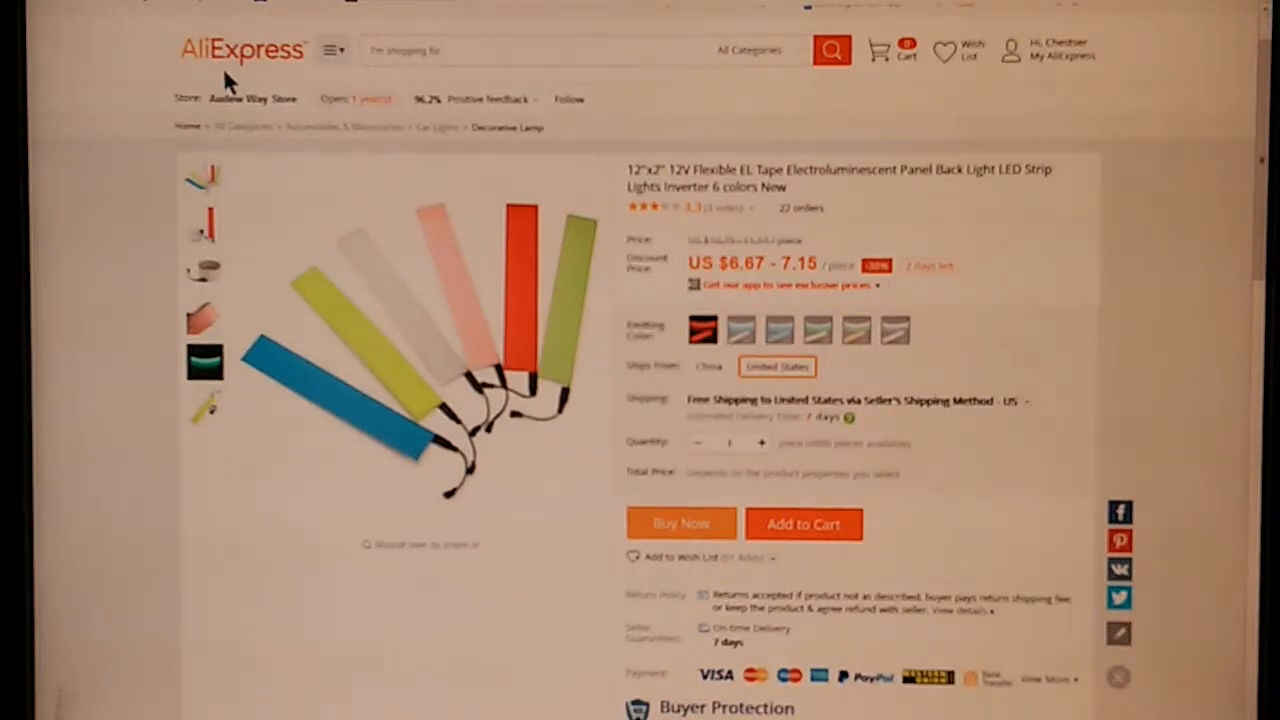
pyautogui.moveTo(130, 58)
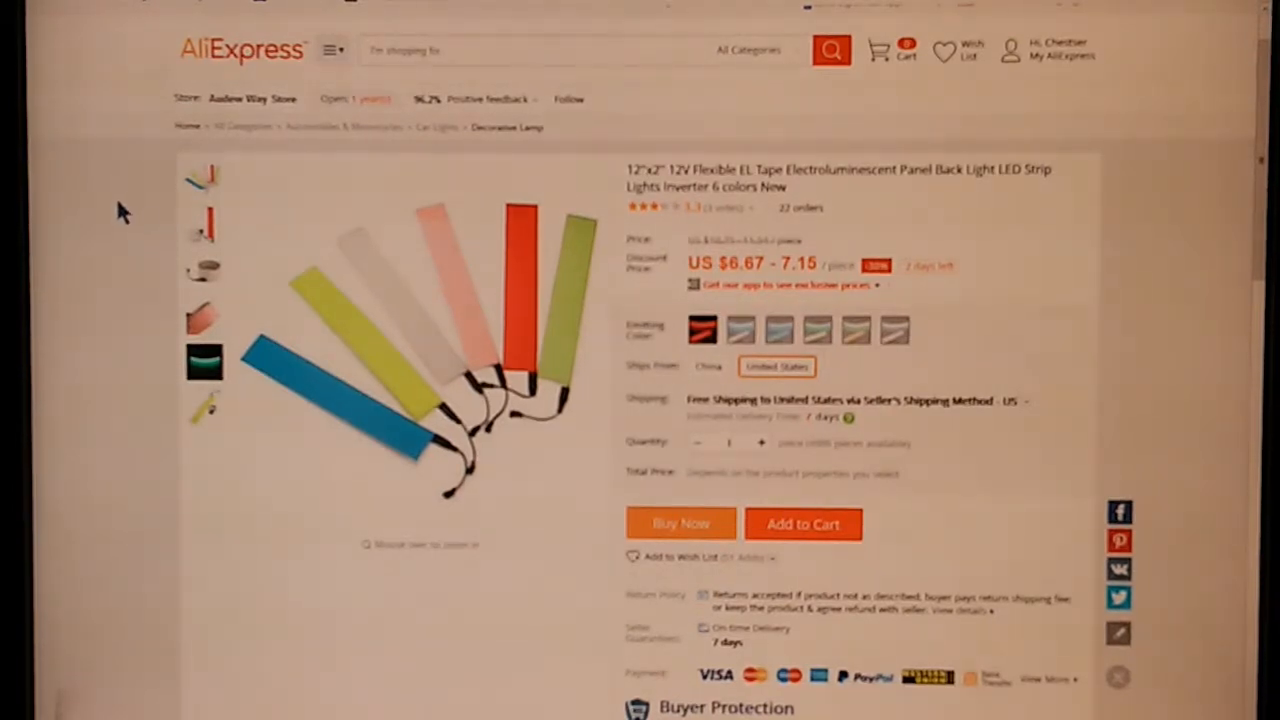
pyautogui.moveTo(338, 395)
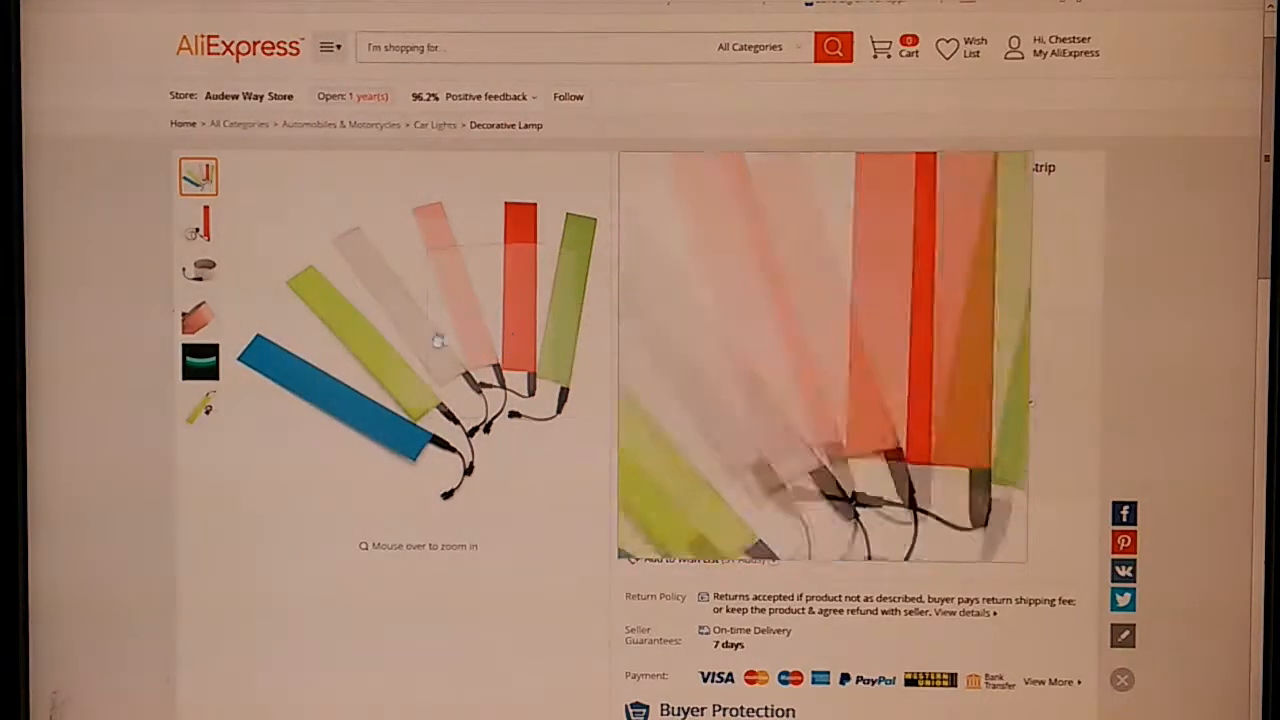
pyautogui.moveTo(338, 380)
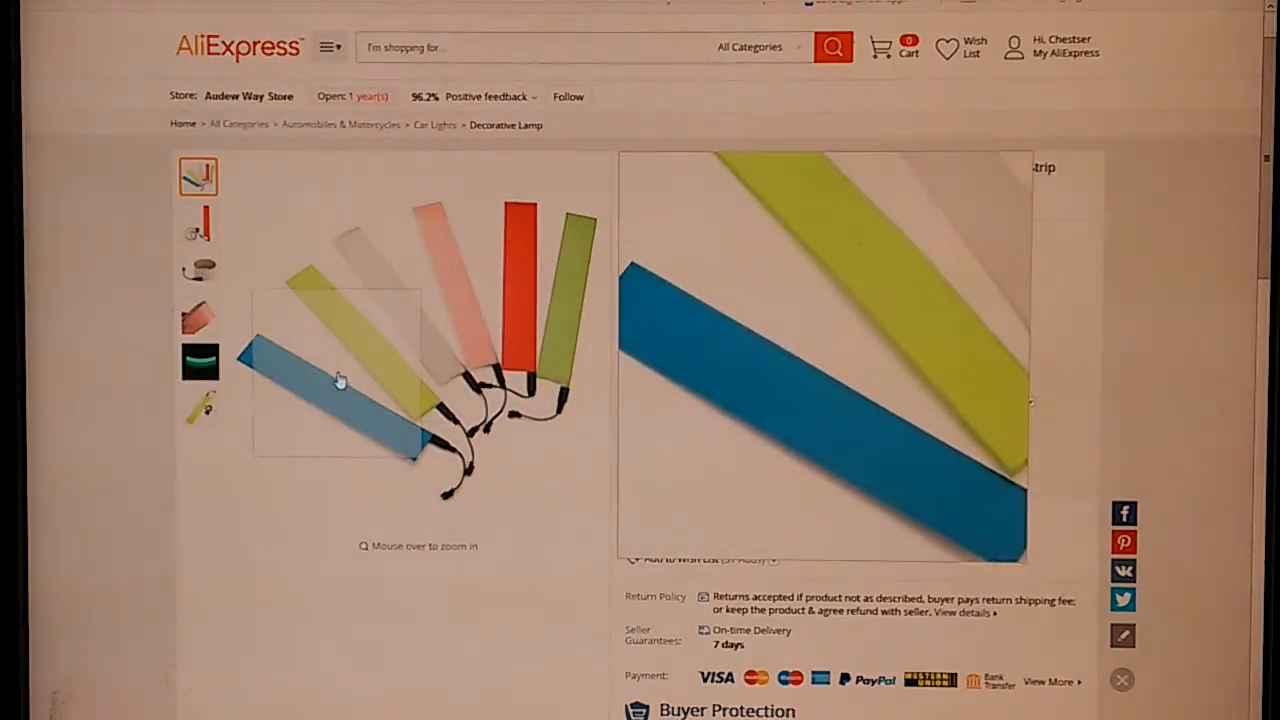
pyautogui.moveTo(372, 310)
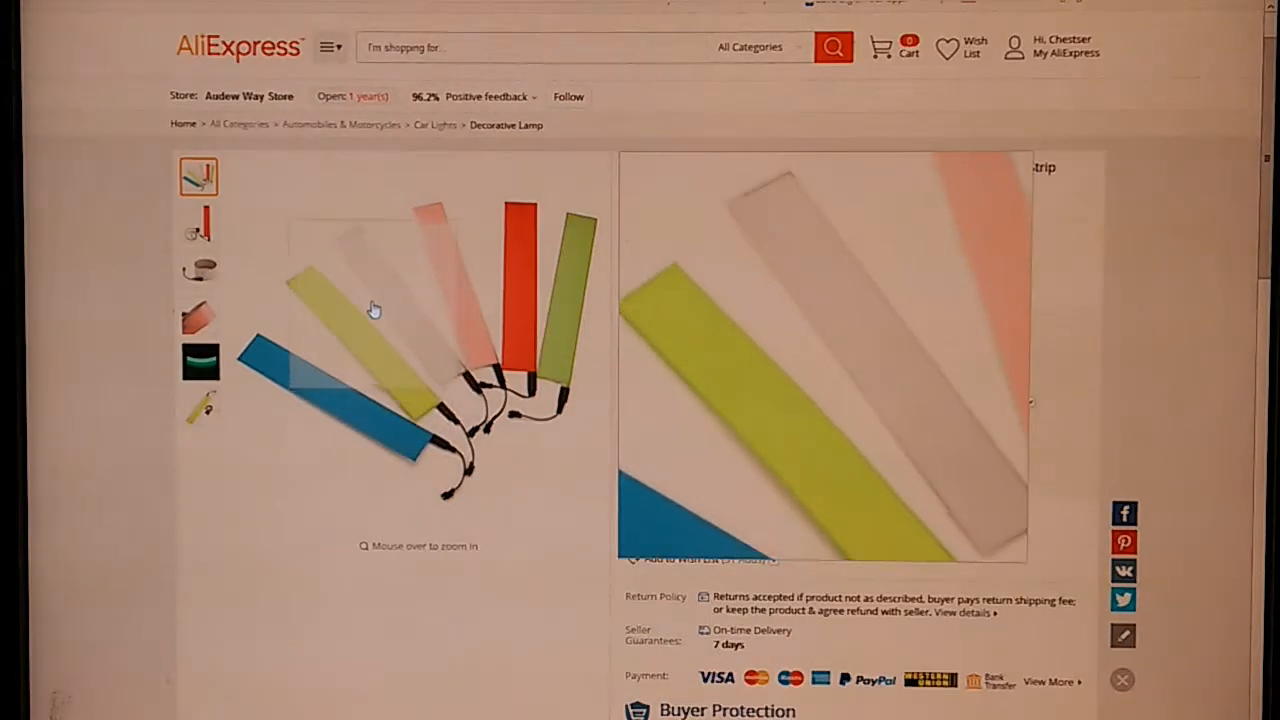